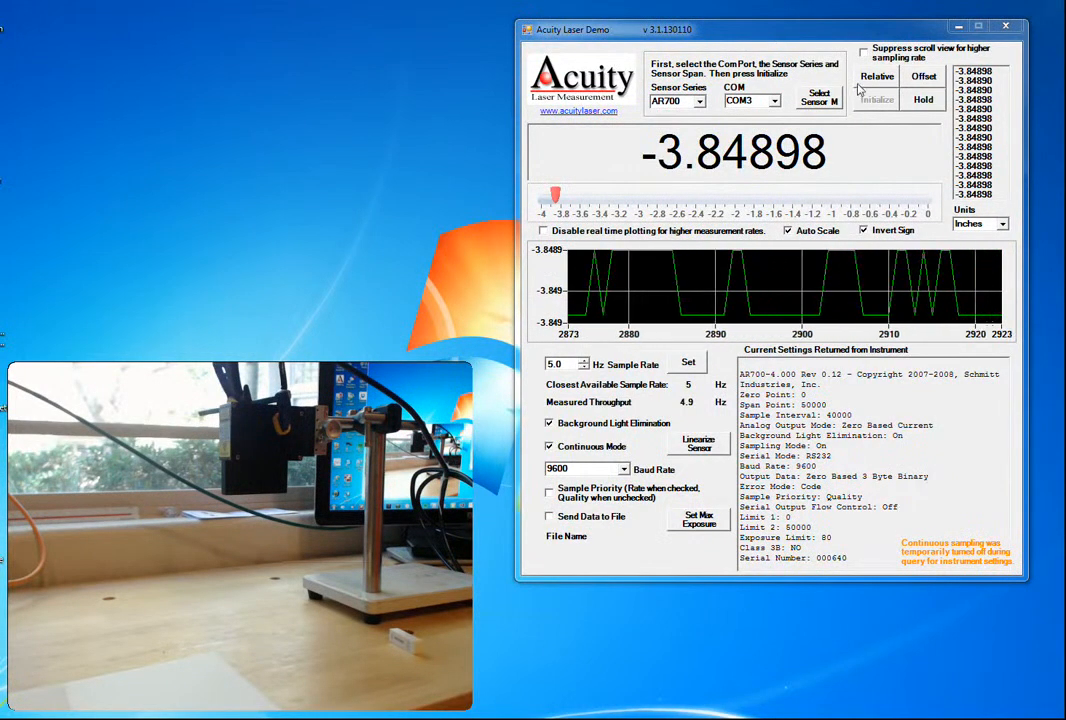
Zoom to data so the full profile with foam line and table step fits the 2D view
left_click(876, 76)
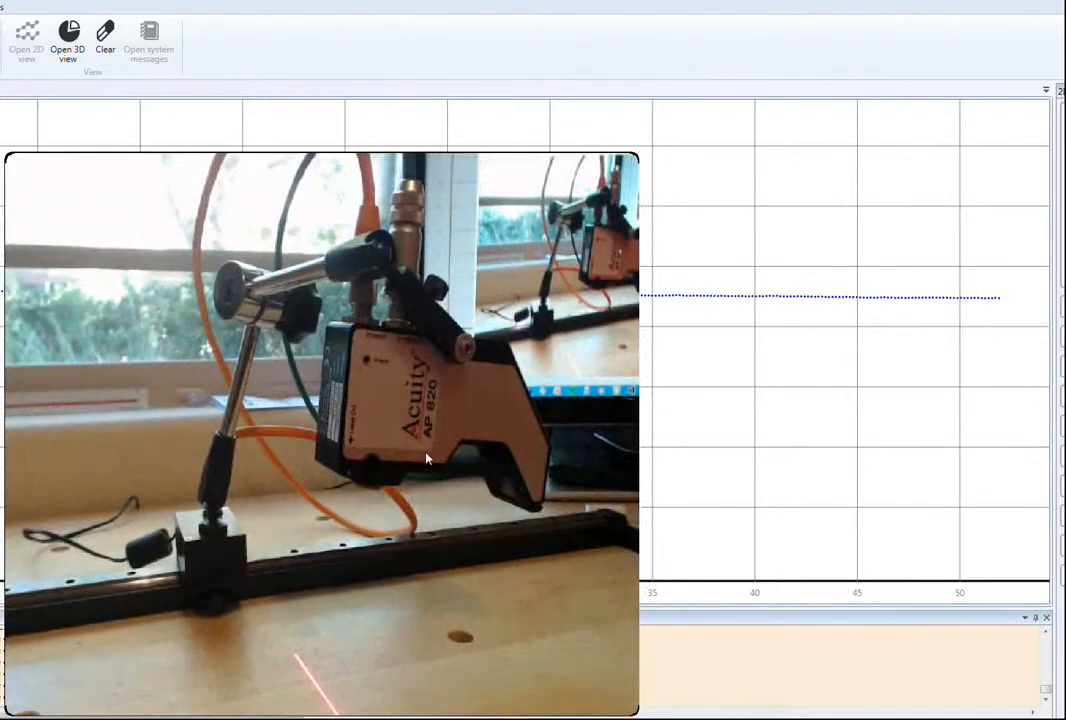
mouse_move(492, 486)
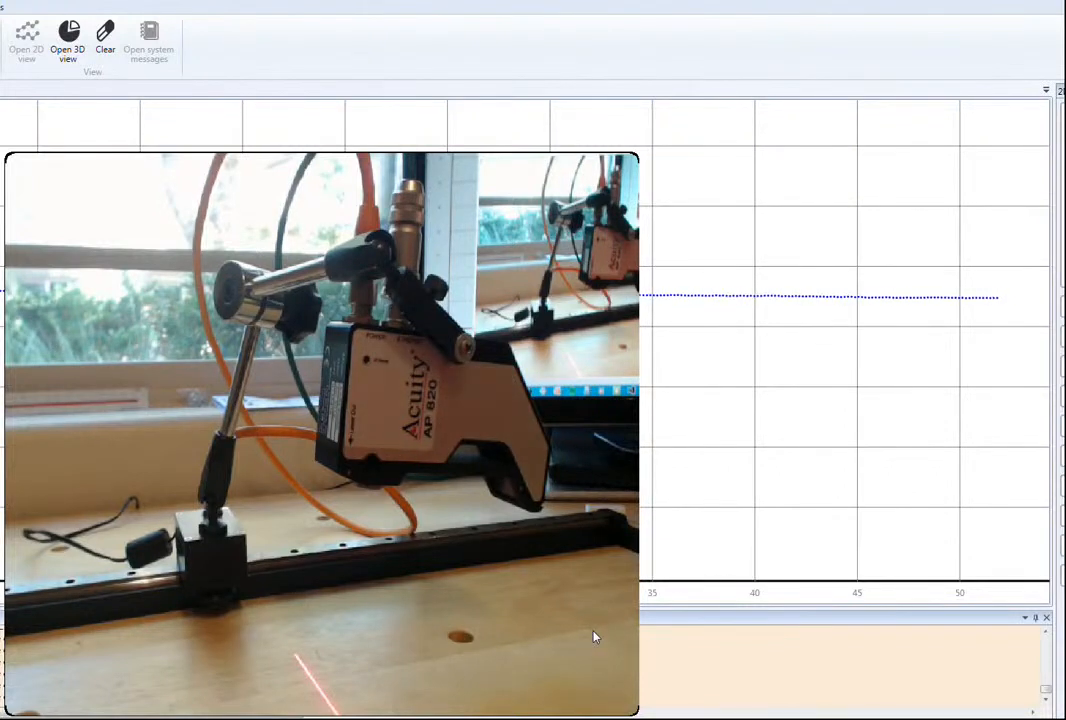
mouse_move(644, 374)
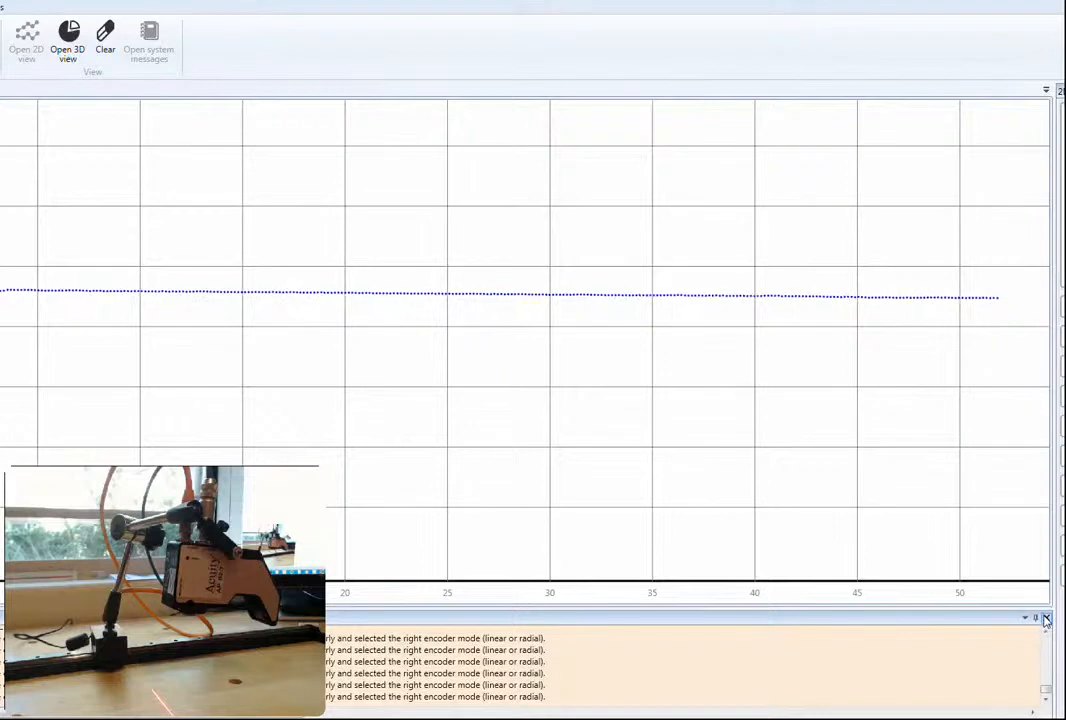
left_click(1044, 618)
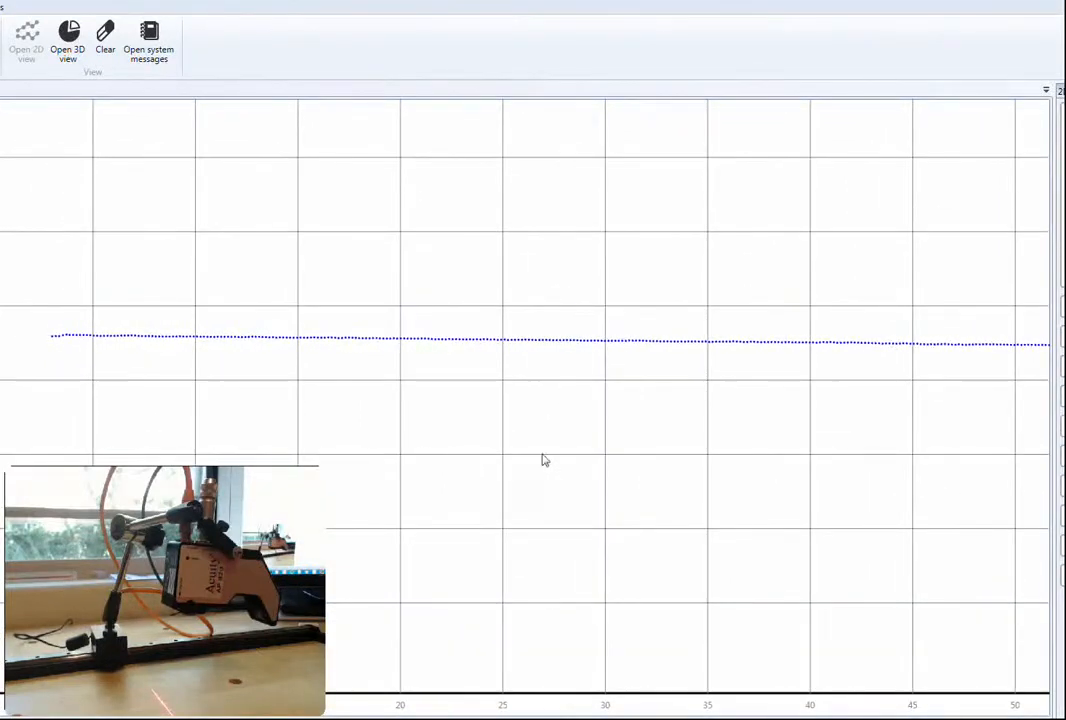
mouse_move(518, 424)
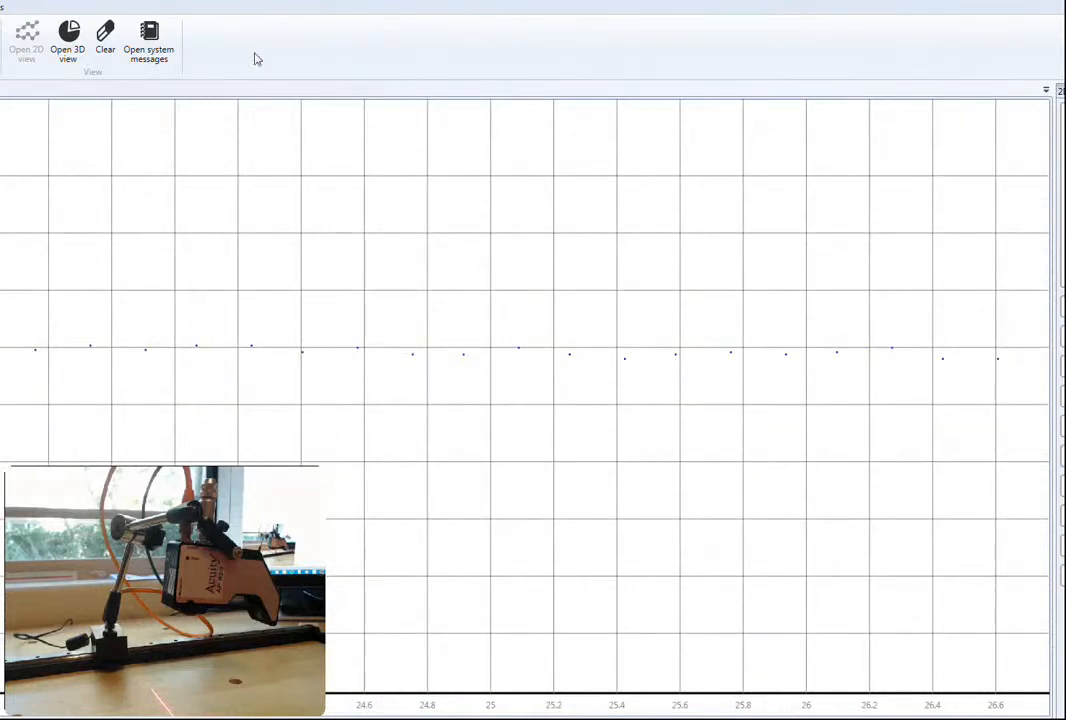
mouse_move(74, 354)
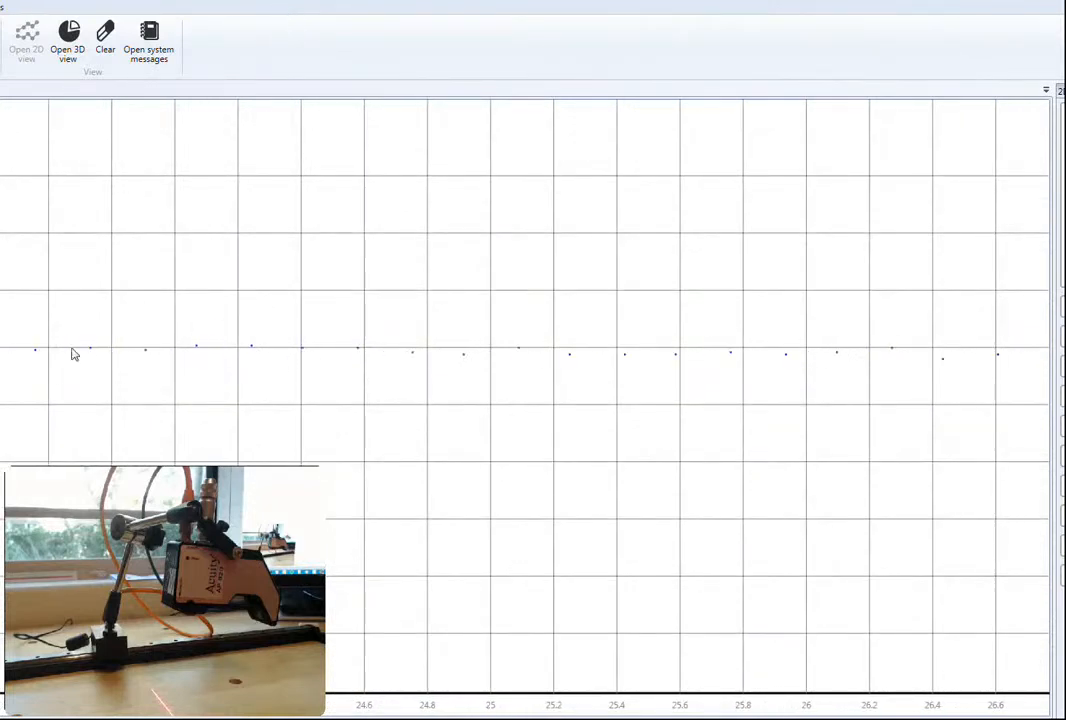
mouse_move(228, 416)
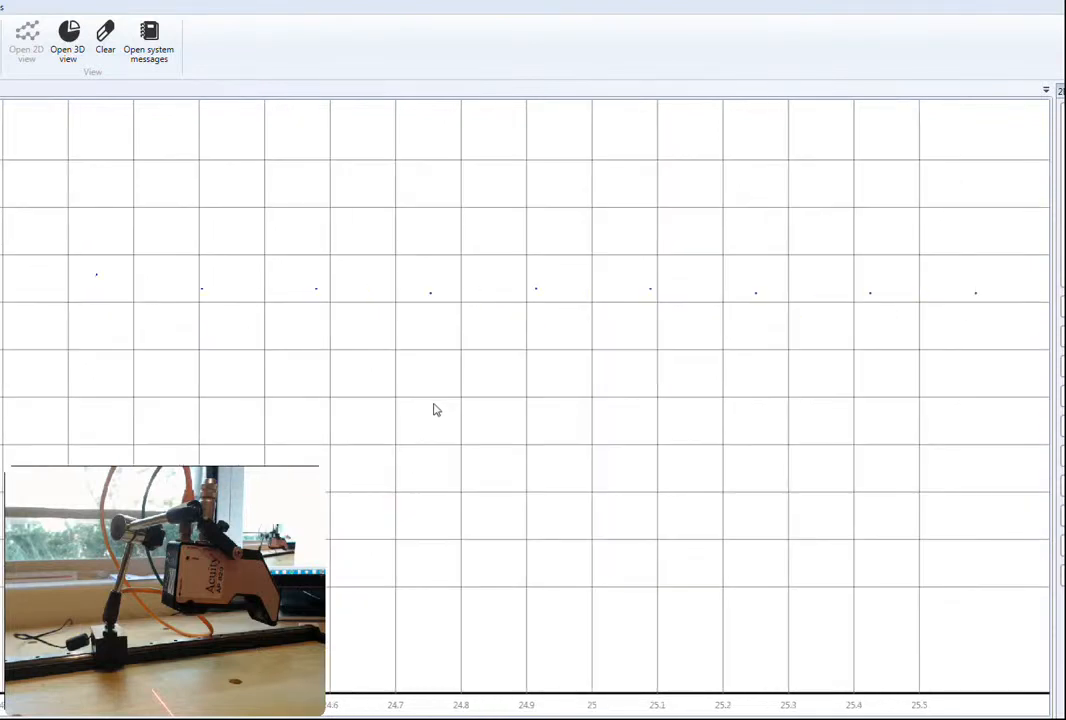
mouse_move(456, 364)
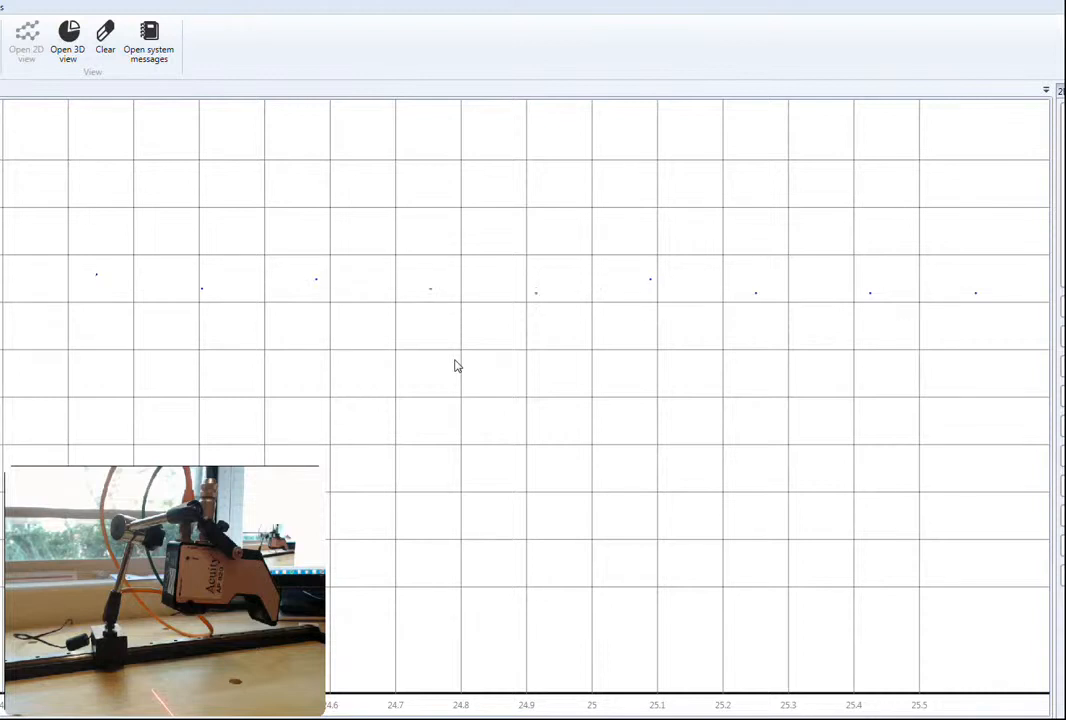
mouse_move(460, 336)
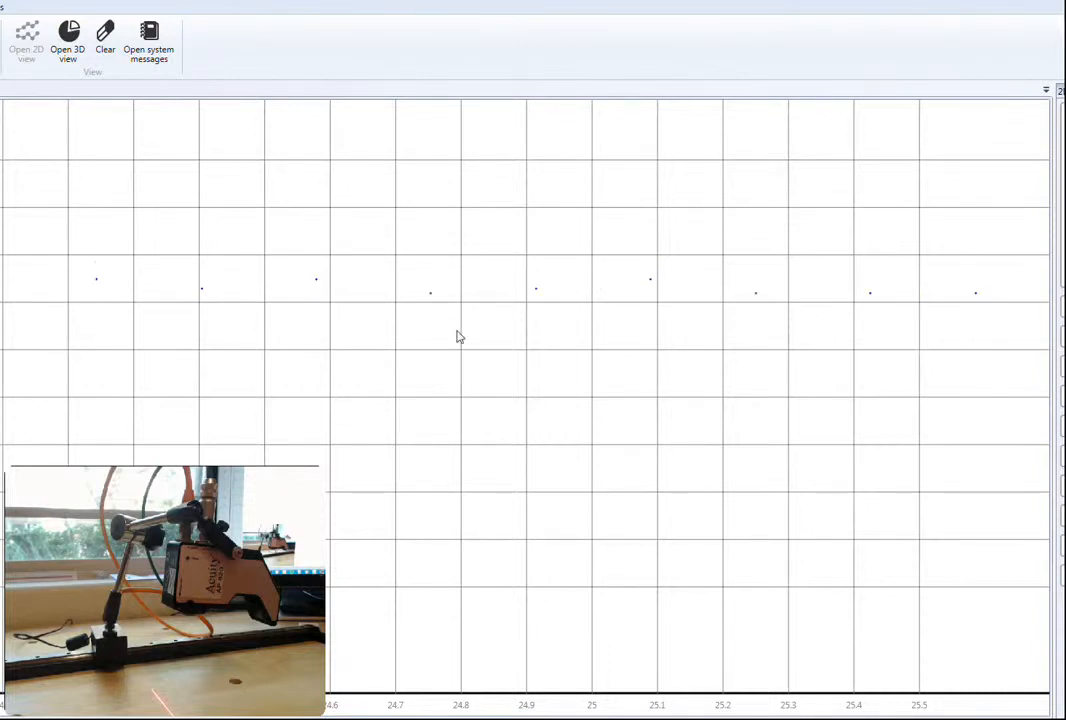
mouse_move(492, 420)
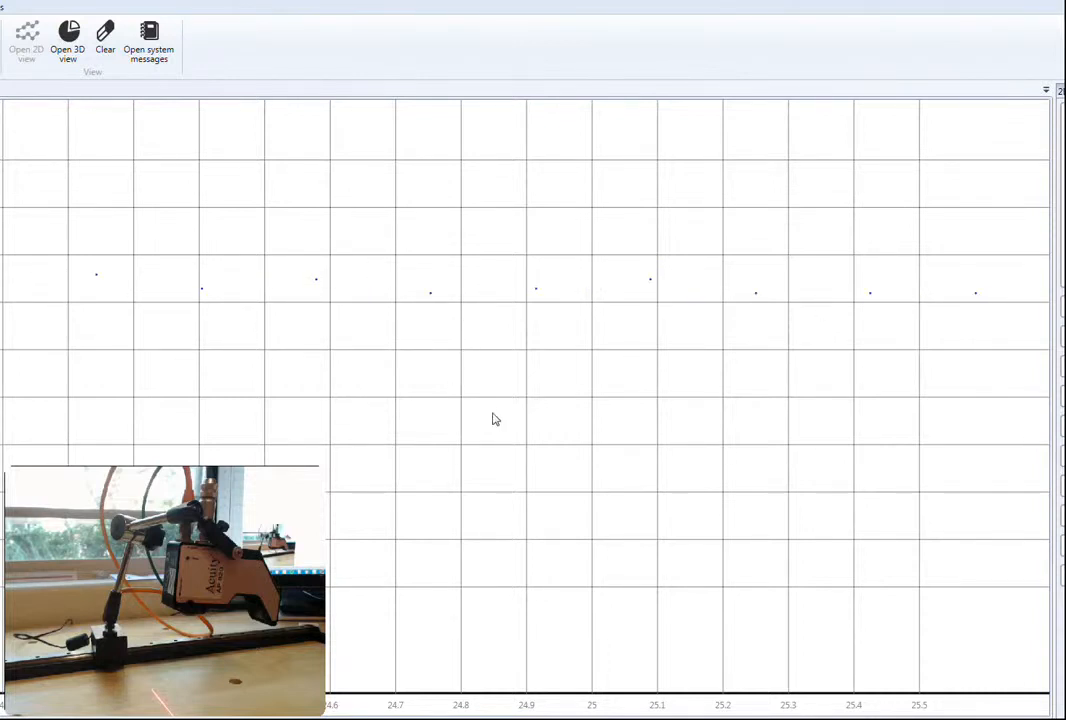
mouse_move(450, 348)
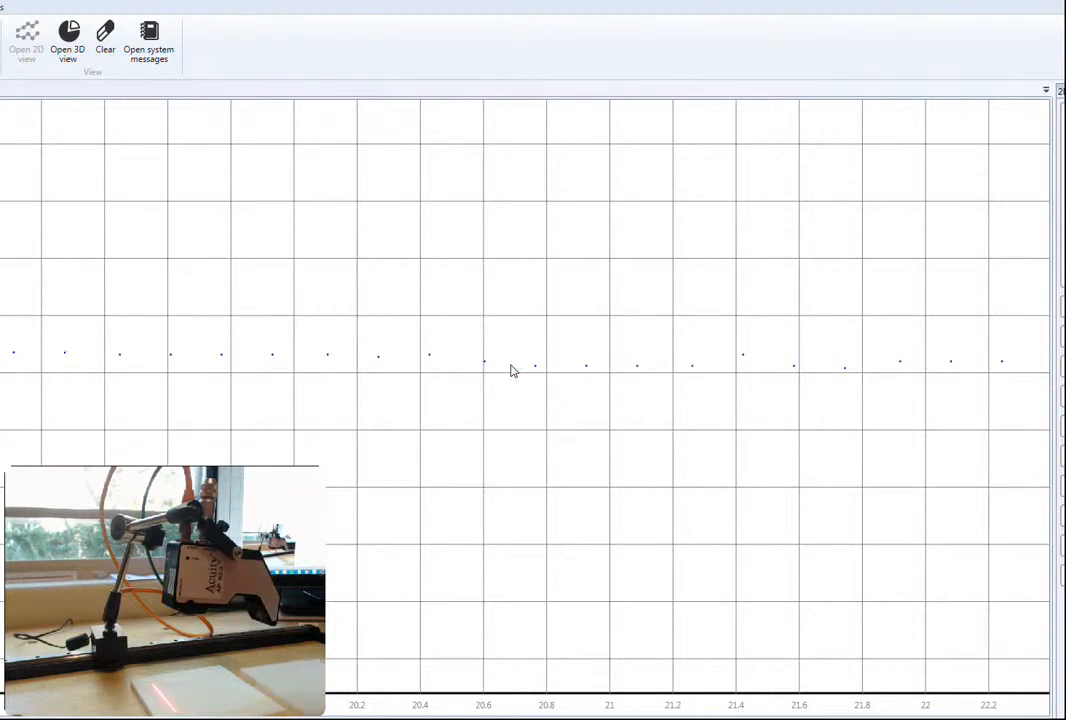
left_click(104, 38)
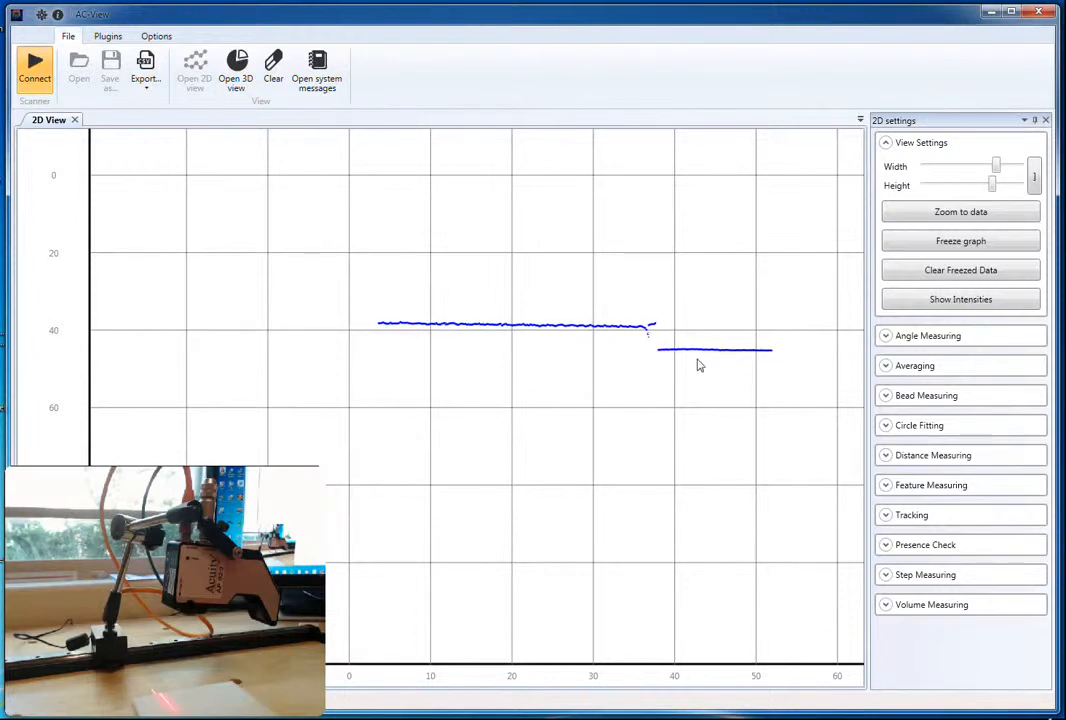
mouse_move(400, 304)
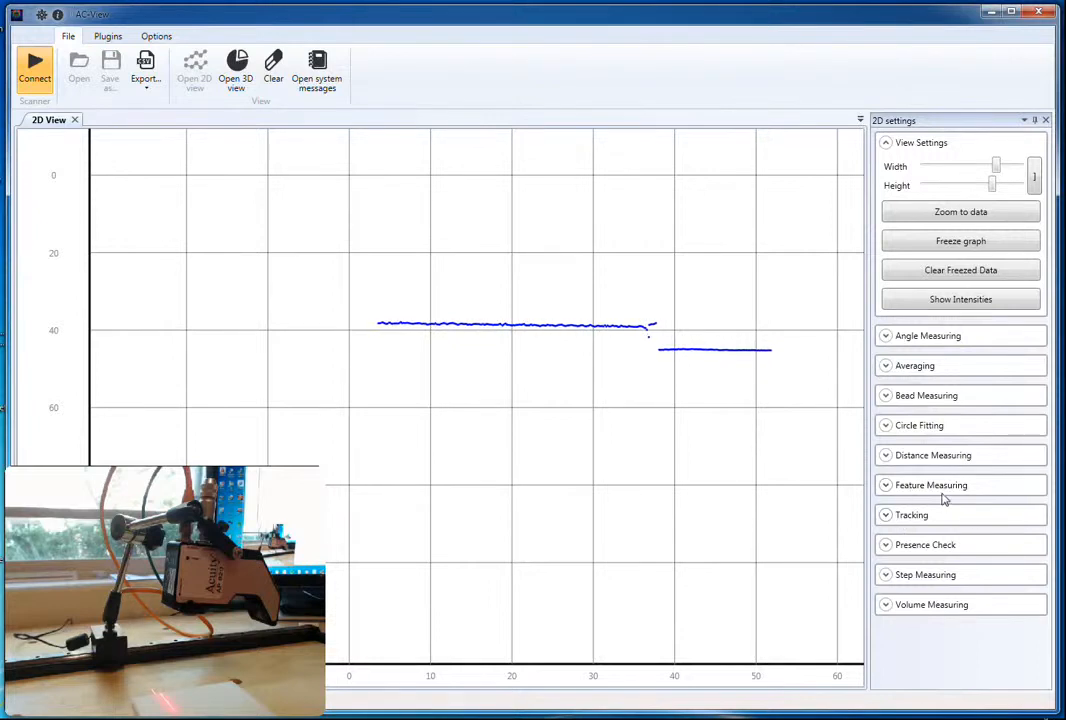
Add a new feature measurement and place the F1/F2 boxes over the foam and table lines
left_click(932, 486)
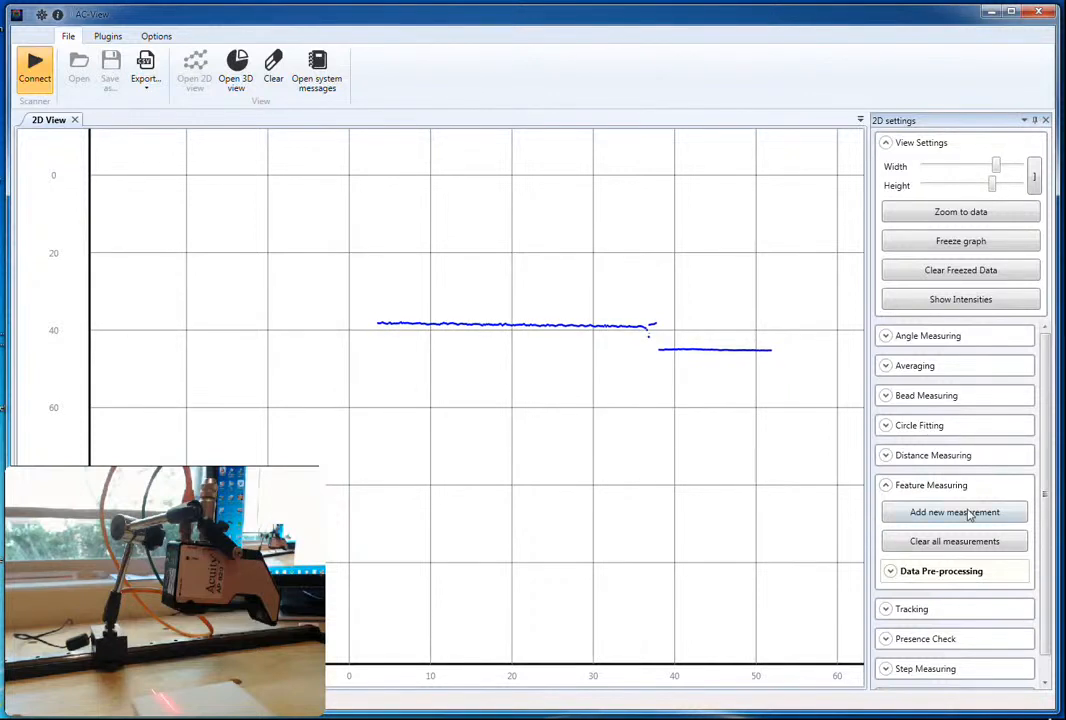
left_click(952, 512)
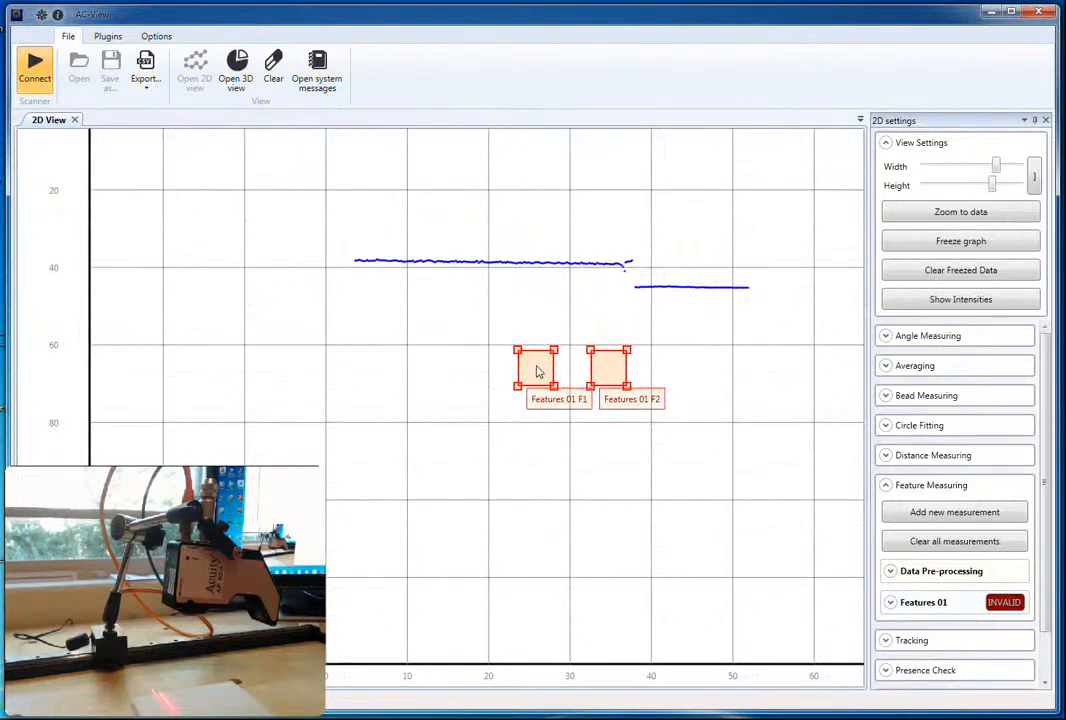
left_click_drag(536, 364, 504, 260)
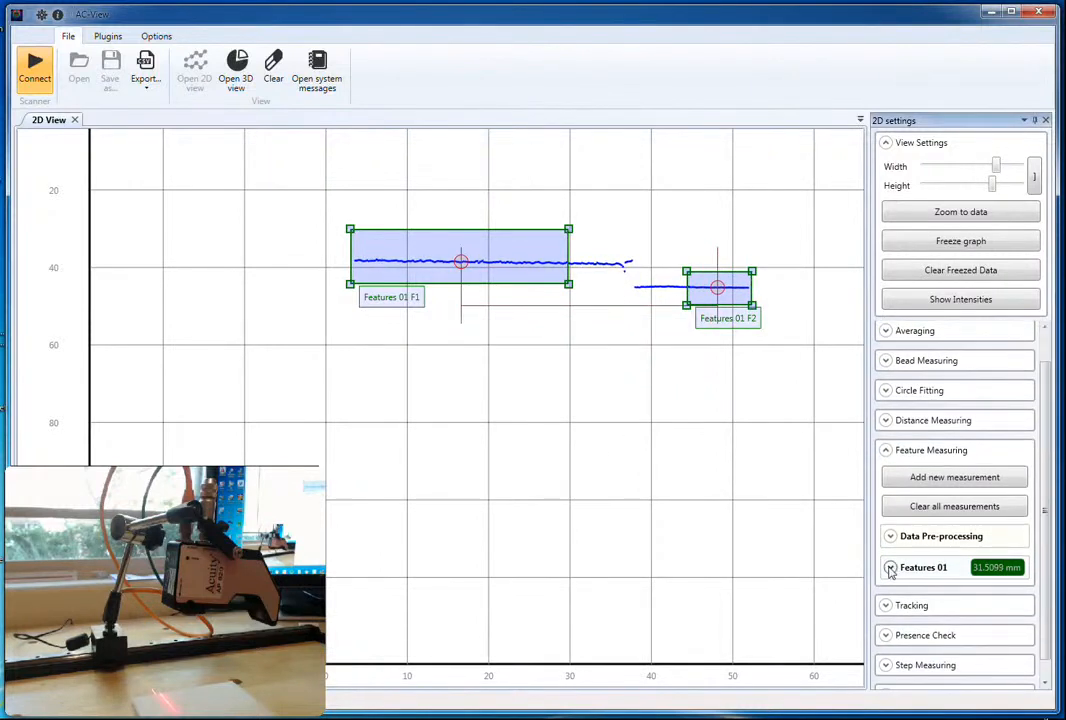
Set the Features 01 Measure option to Height (z)
left_click(890, 568)
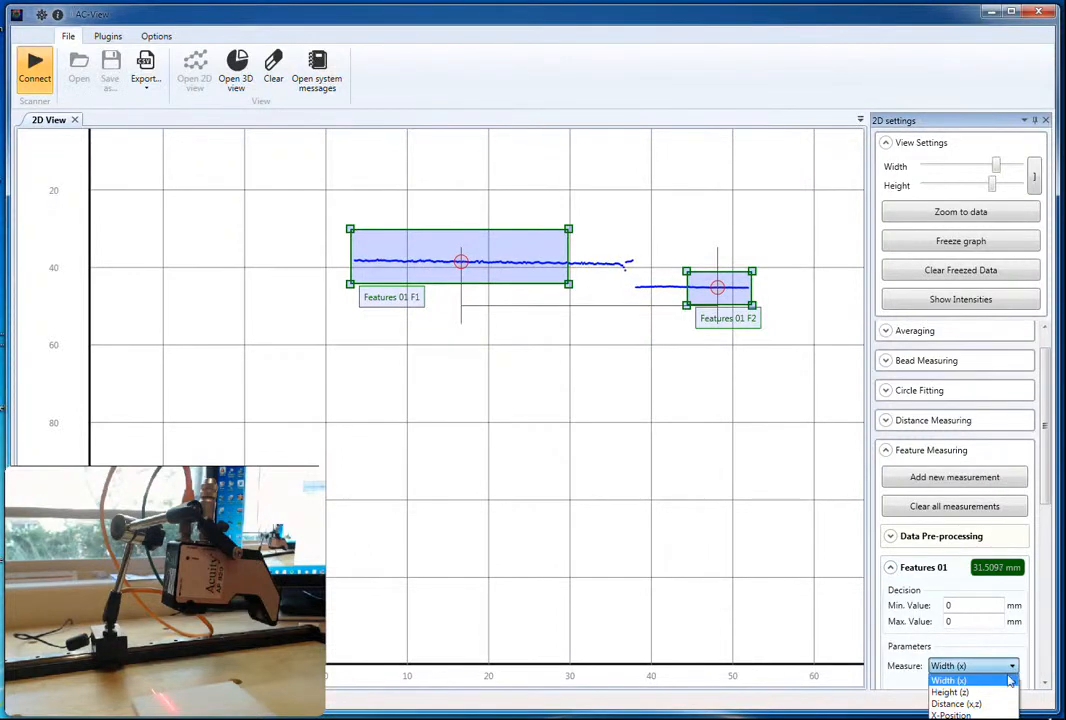
left_click(950, 692)
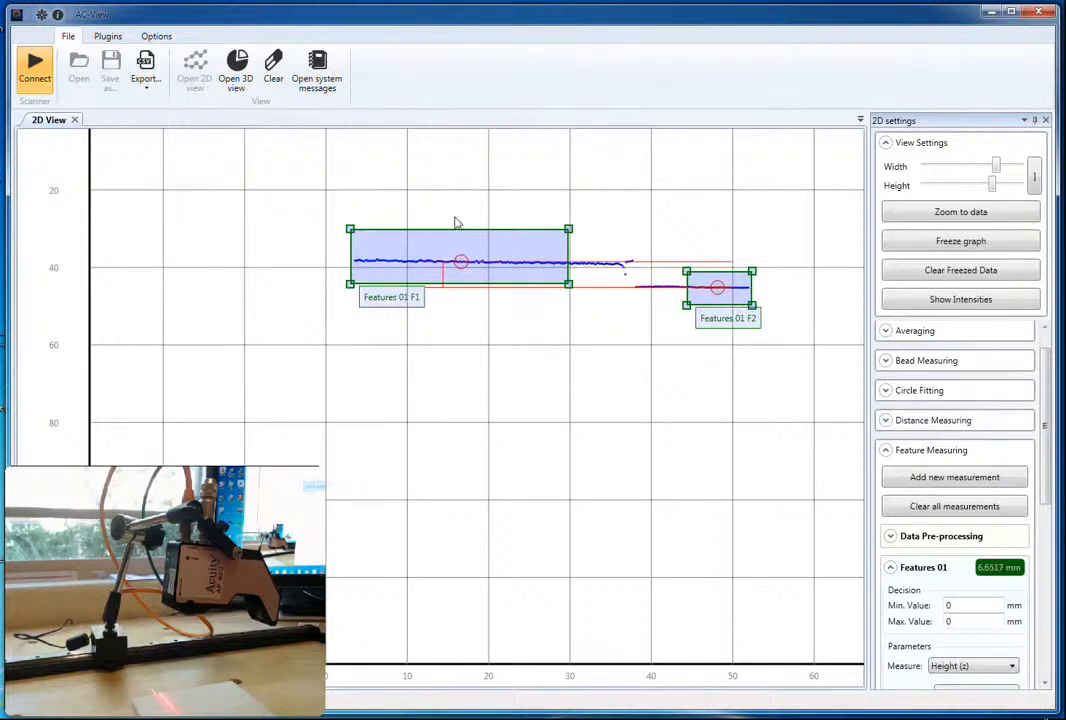